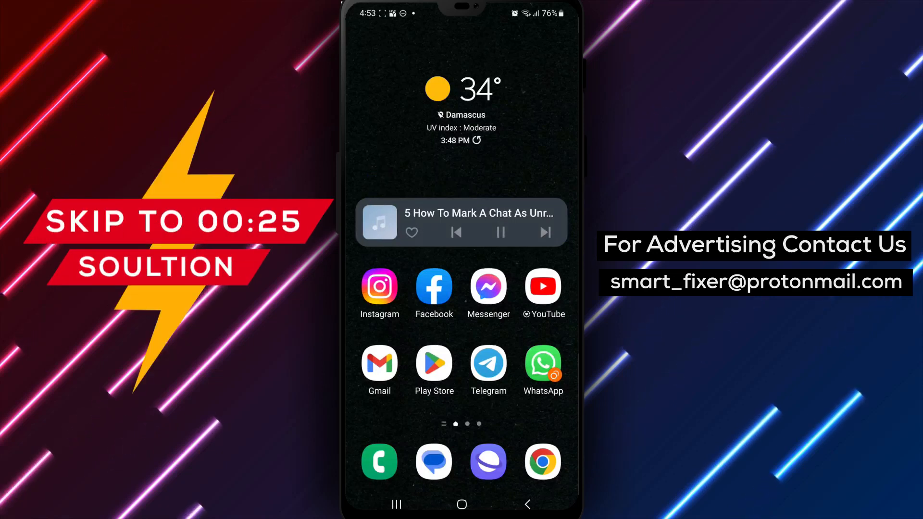
# Launch Telegram from the home screen to reach its chat list
pyautogui.click(489, 368)
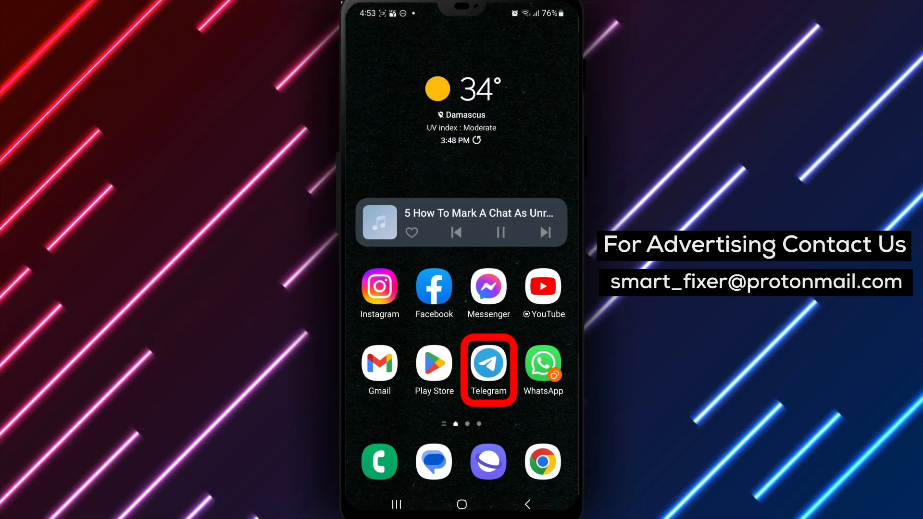
pyautogui.click(488, 363)
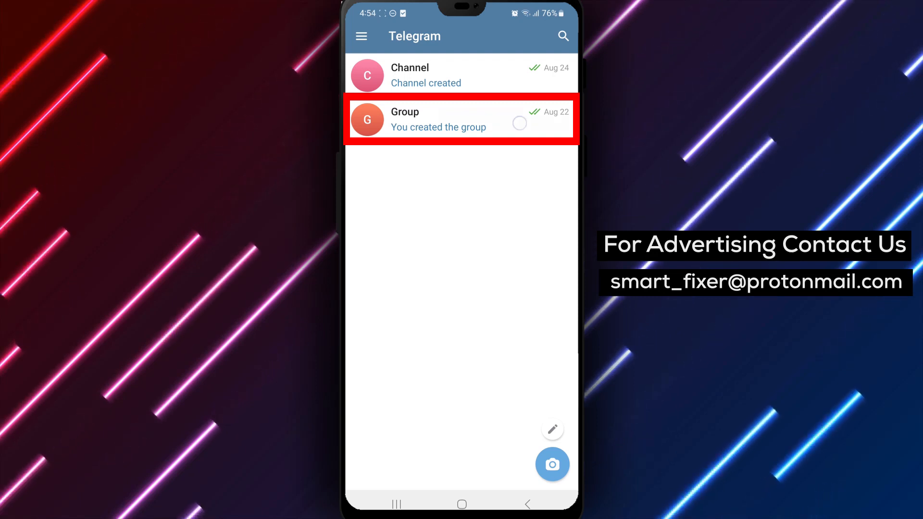
# Long-press the Group chat to select it in the chat list
pyautogui.click(461, 120)
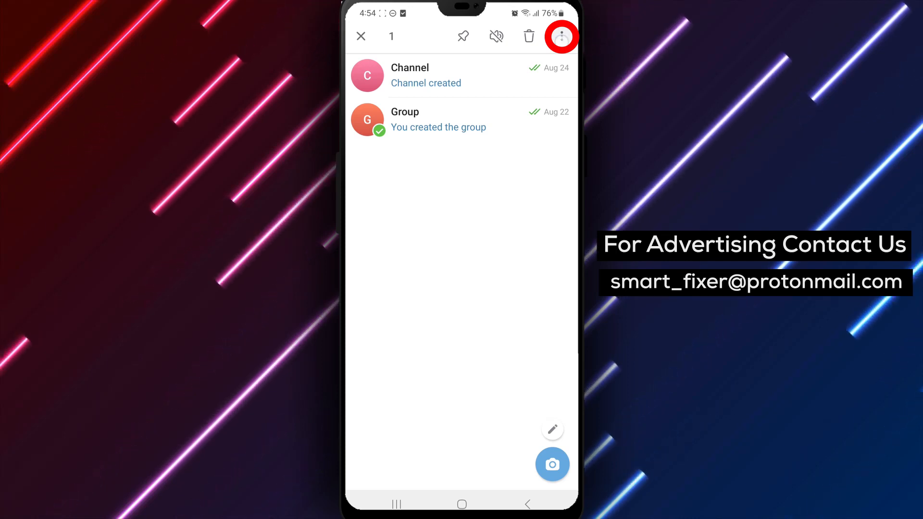
# Mark the selected Group chat as unread from the overflow menu
pyautogui.click(560, 37)
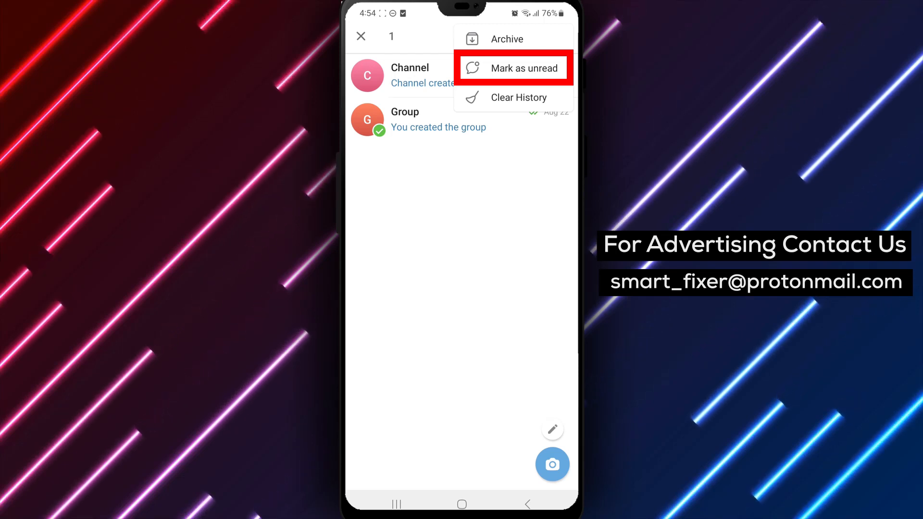
pyautogui.click(523, 67)
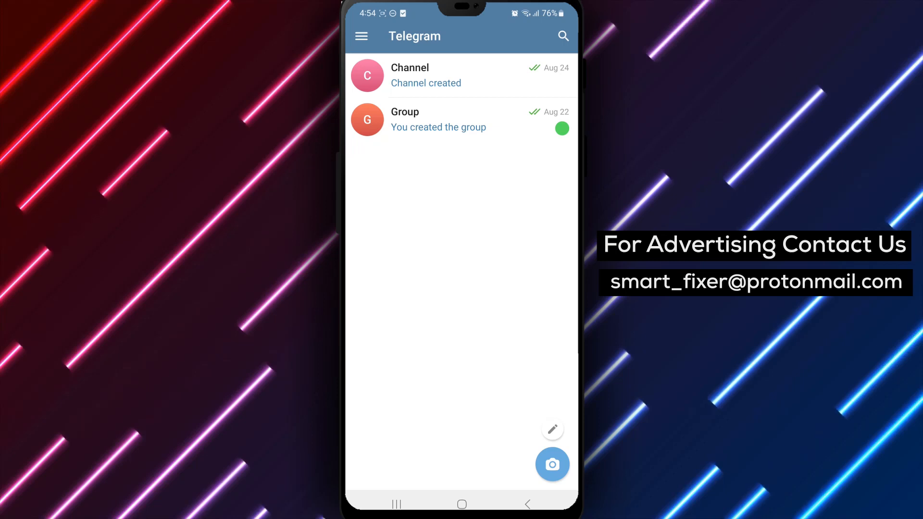